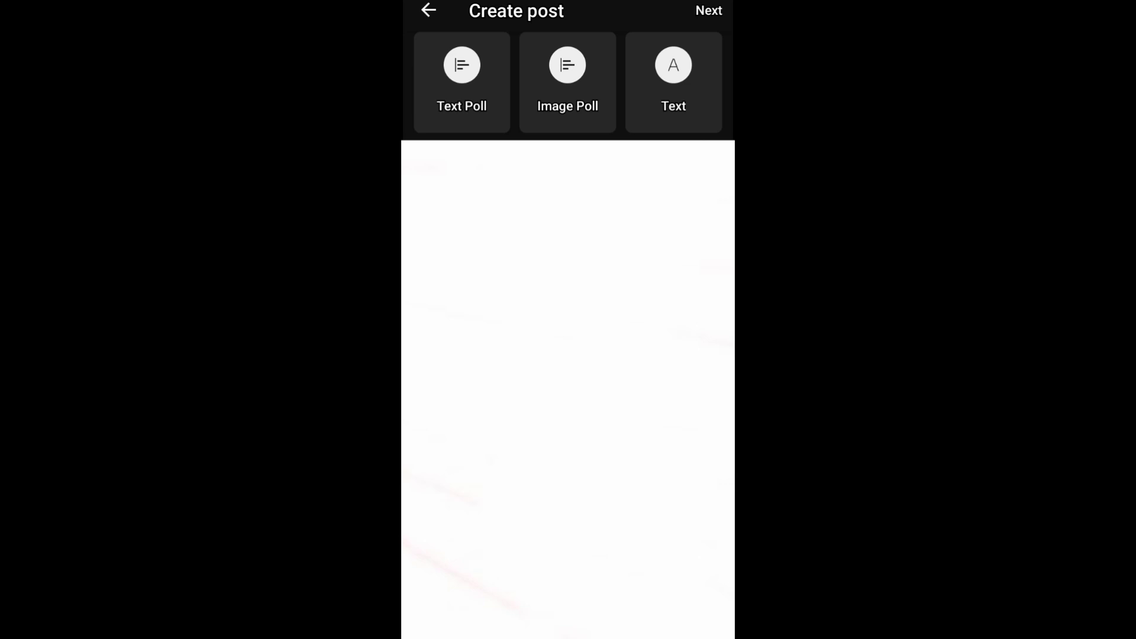
Add the red-glow logo image to the post and bring it into the image editor
left_click(568, 65)
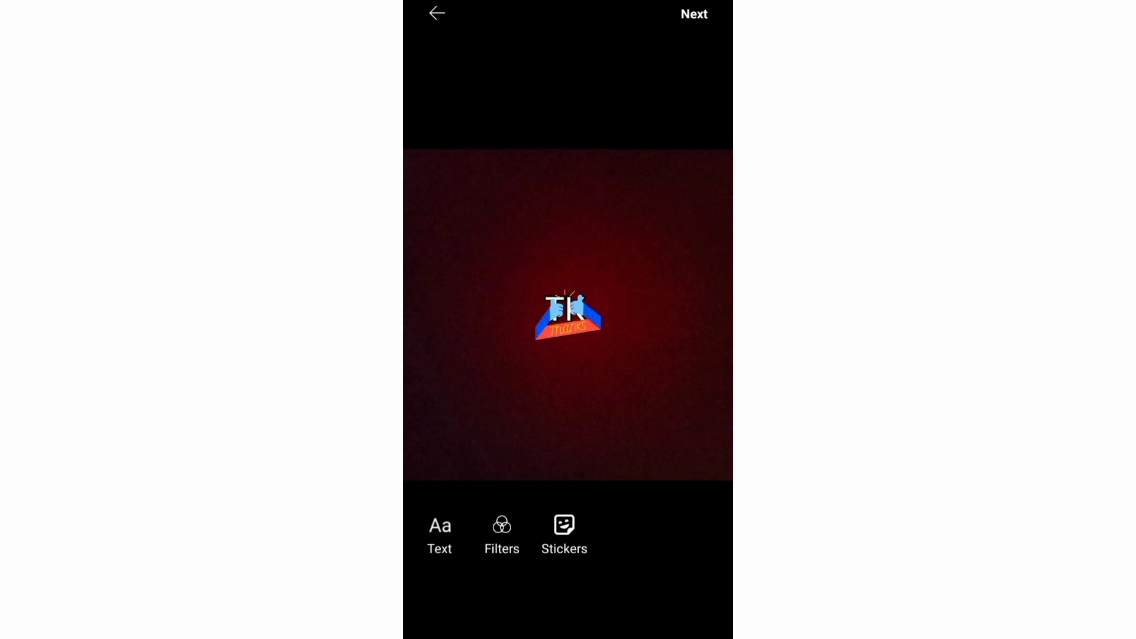
Turn the draft into an image poll with two empty image options
left_click(694, 14)
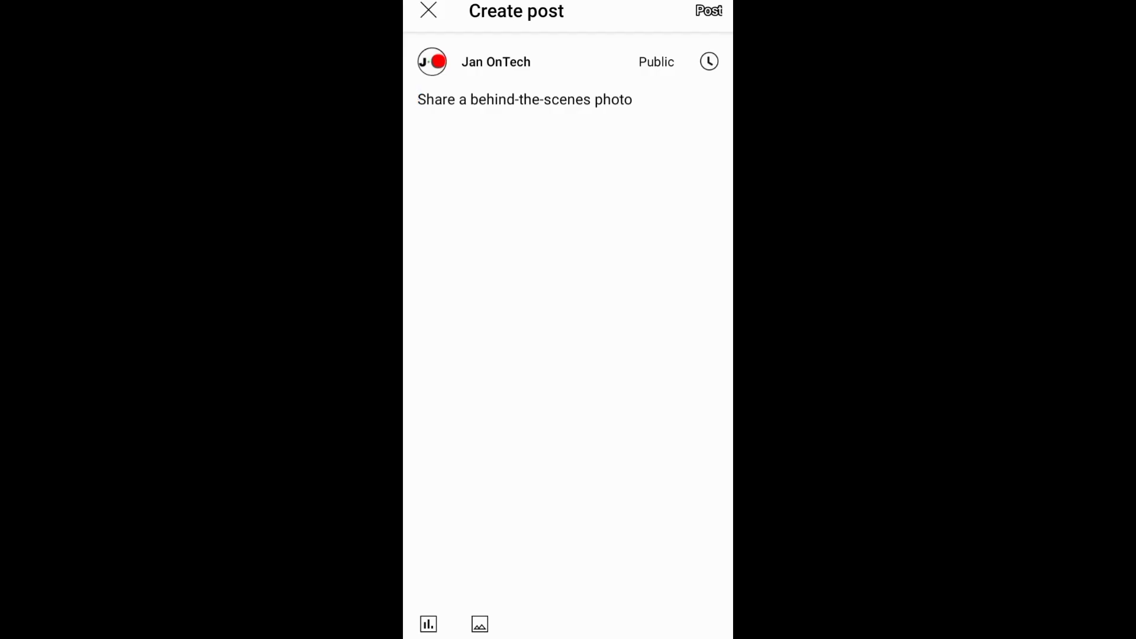
left_click(425, 623)
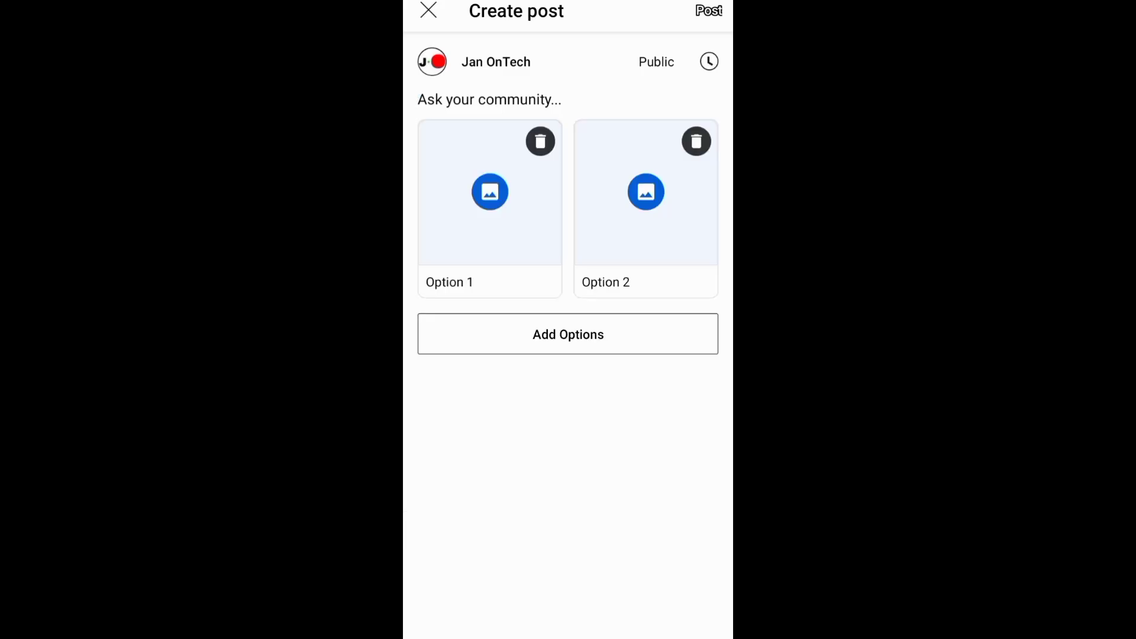
Set the post schedule to January 09, 2023 at 04:35 PM, local time (GMT+3)
left_click(569, 334)
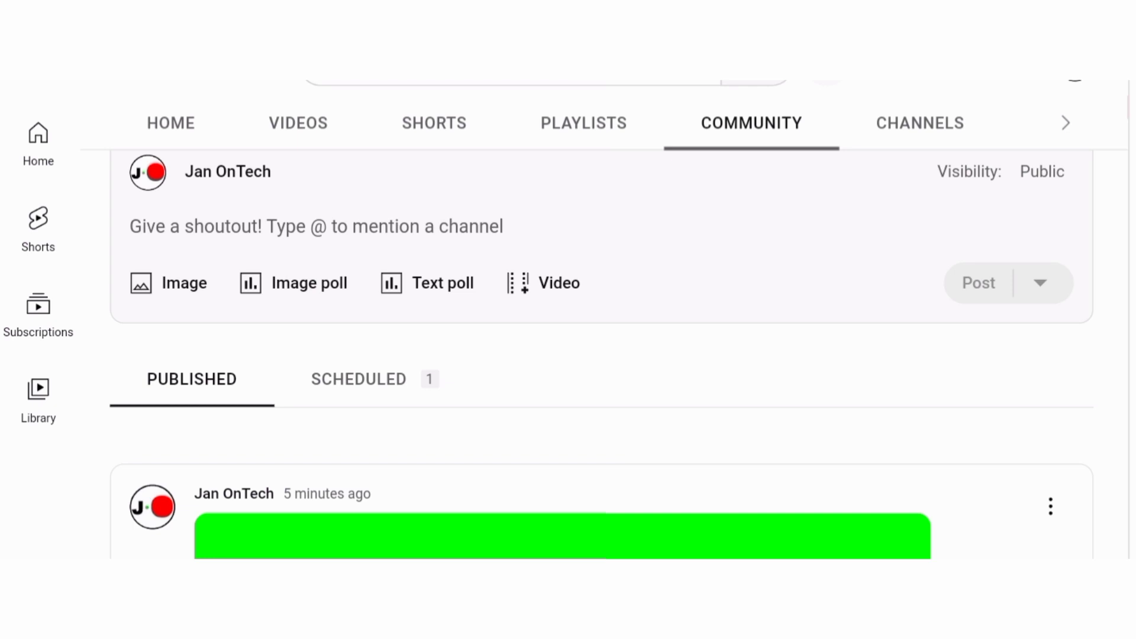
left_click(559, 283)
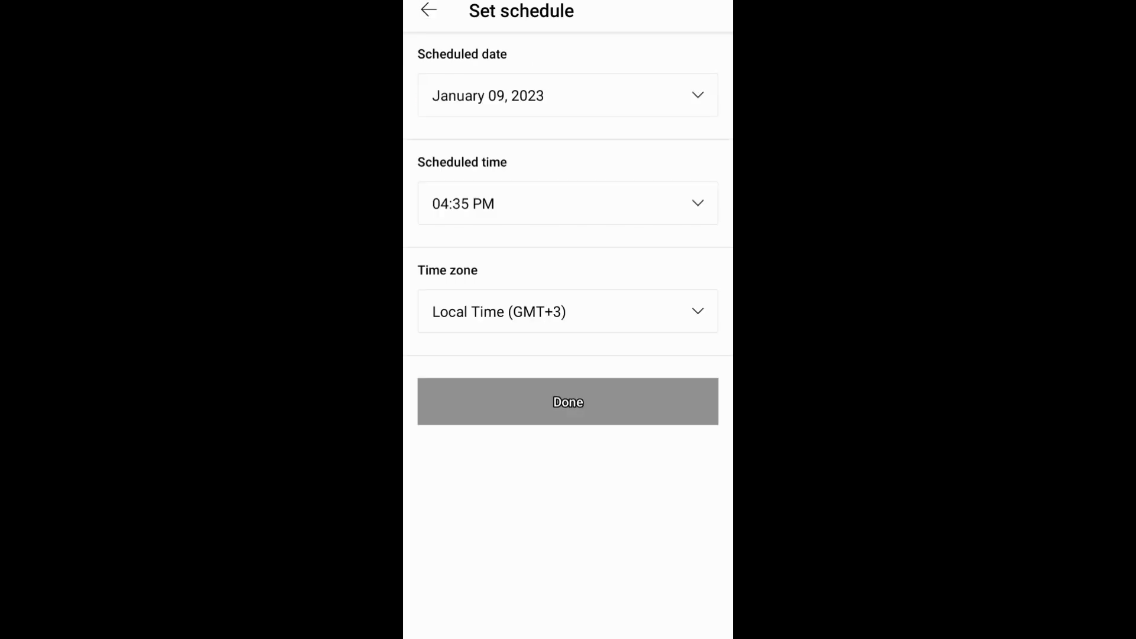
Start deleting the edited 'Hello, my new video on the way.' post from its options menu
left_click(568, 401)
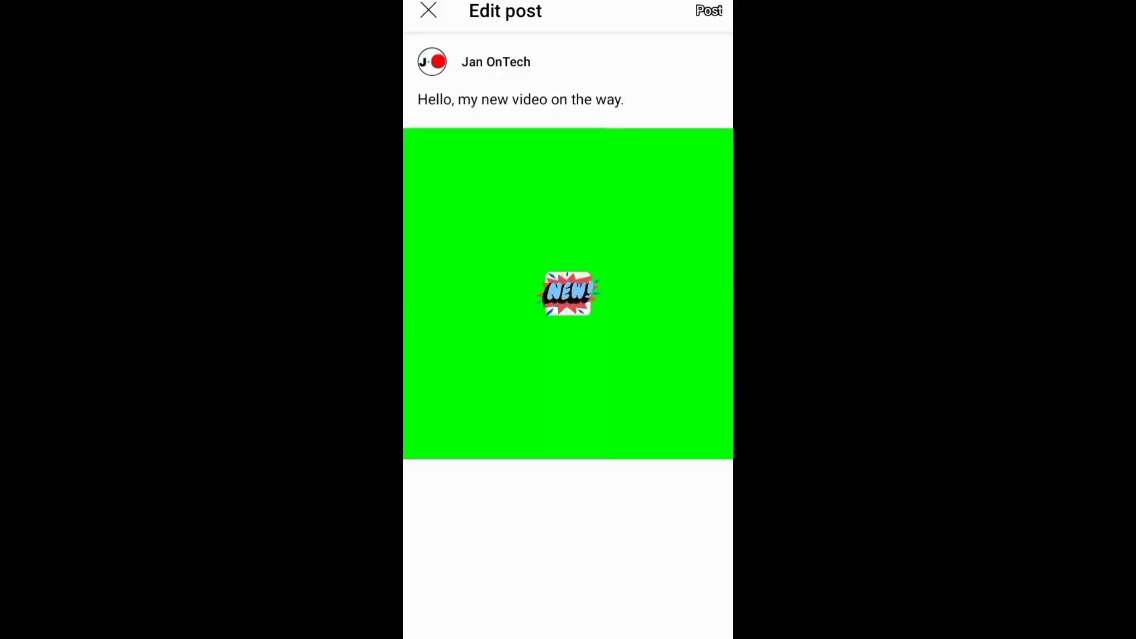
left_click(709, 11)
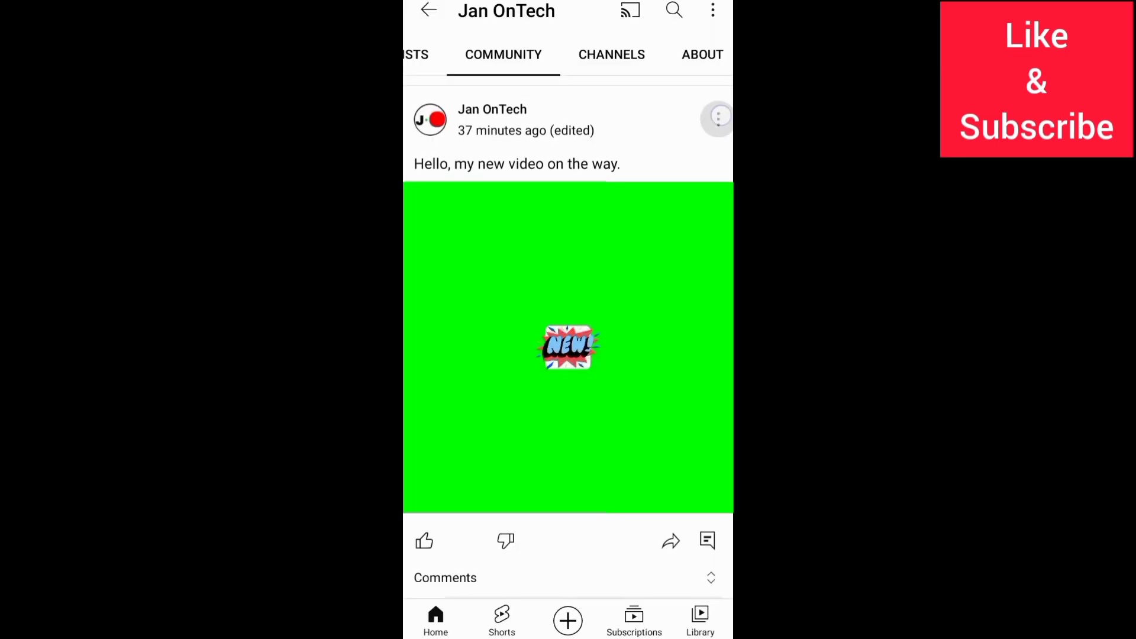
left_click(717, 116)
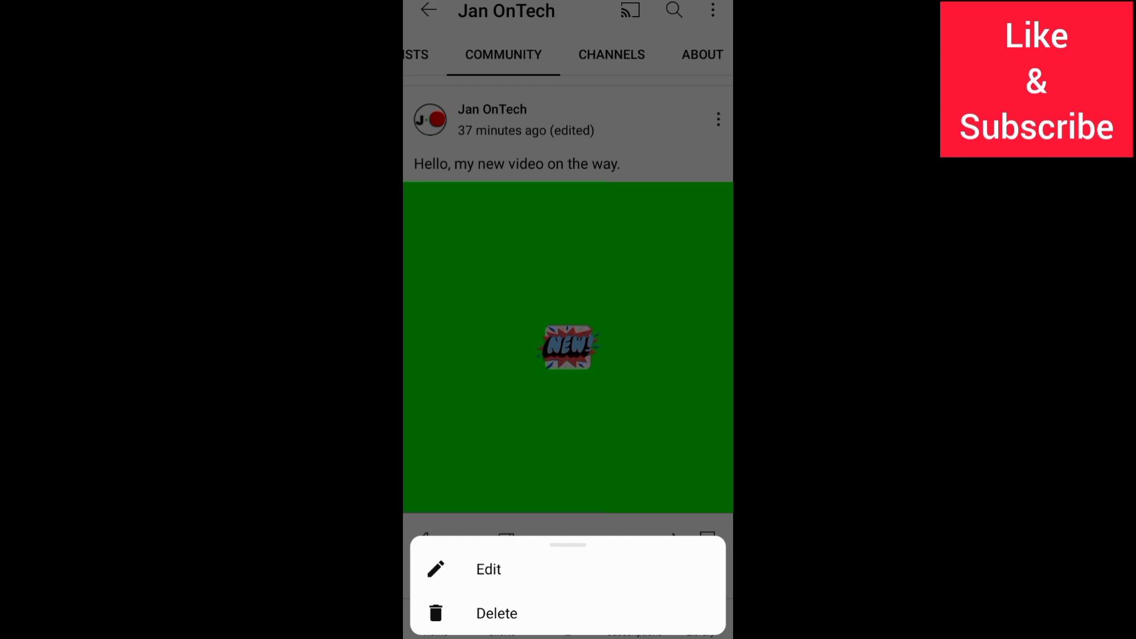
left_click(497, 613)
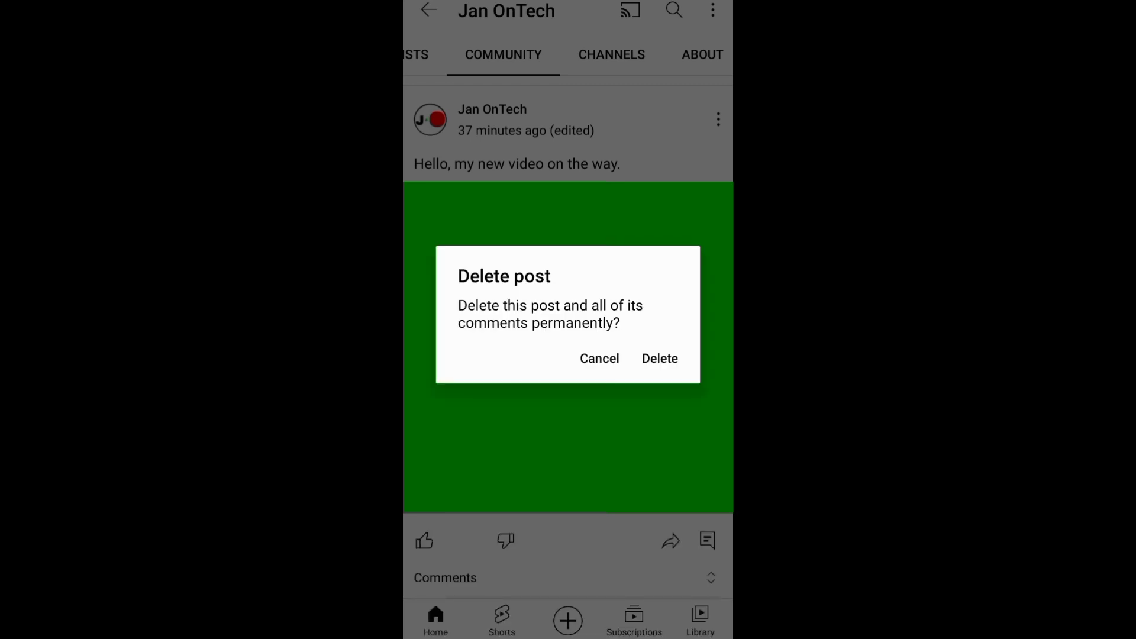